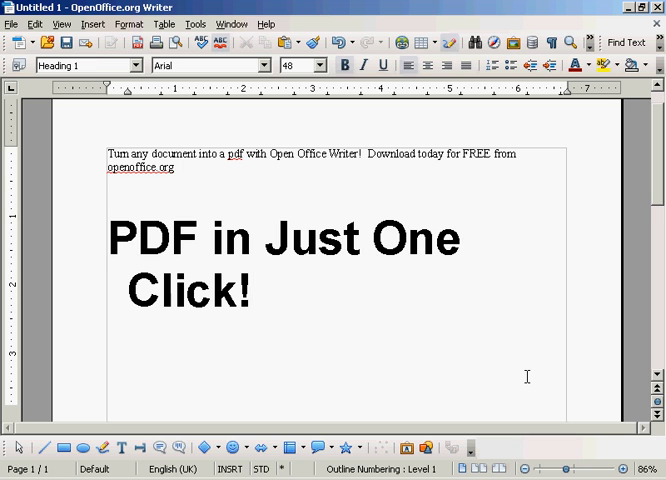
Export the document as a PDF named 'Example' into the PDFs folder and return to editing
left_click(254, 292)
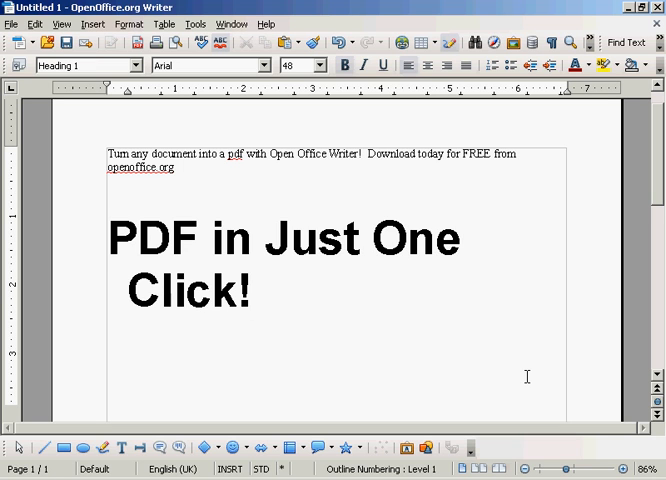
left_click(254, 292)
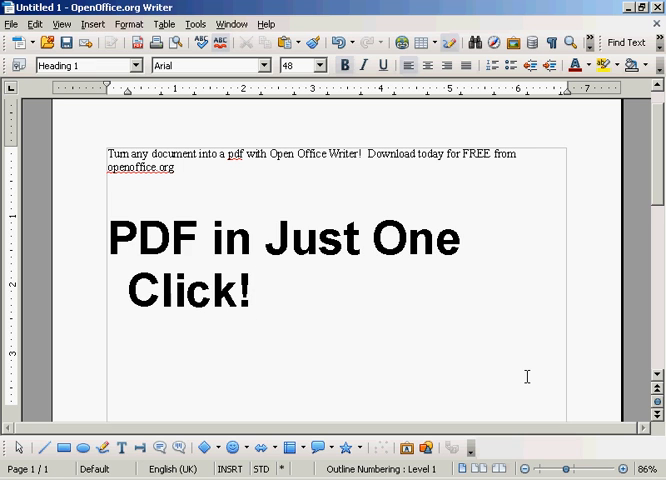
mouse_move(136, 42)
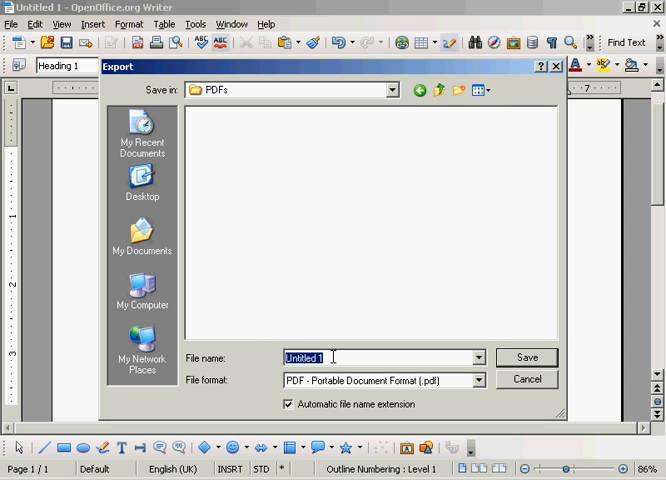
type("Example")
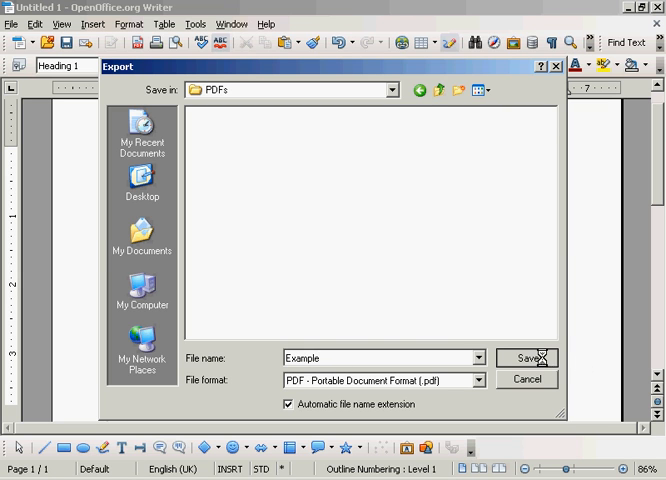
left_click(524, 358)
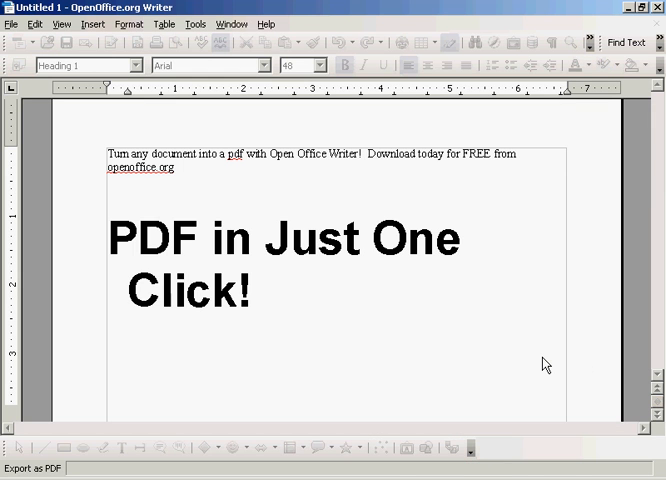
left_click(254, 292)
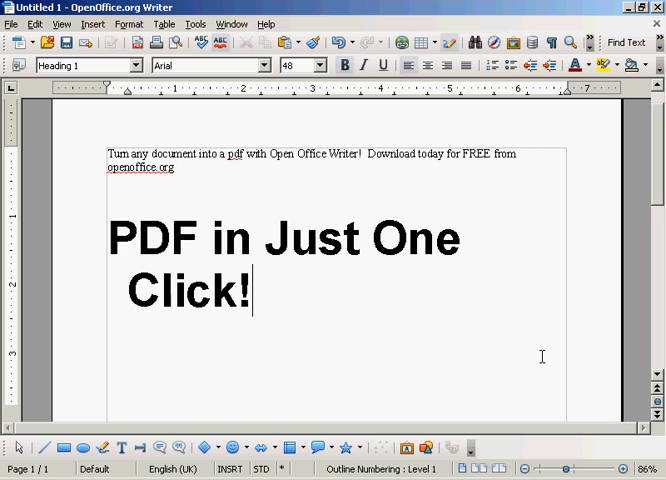